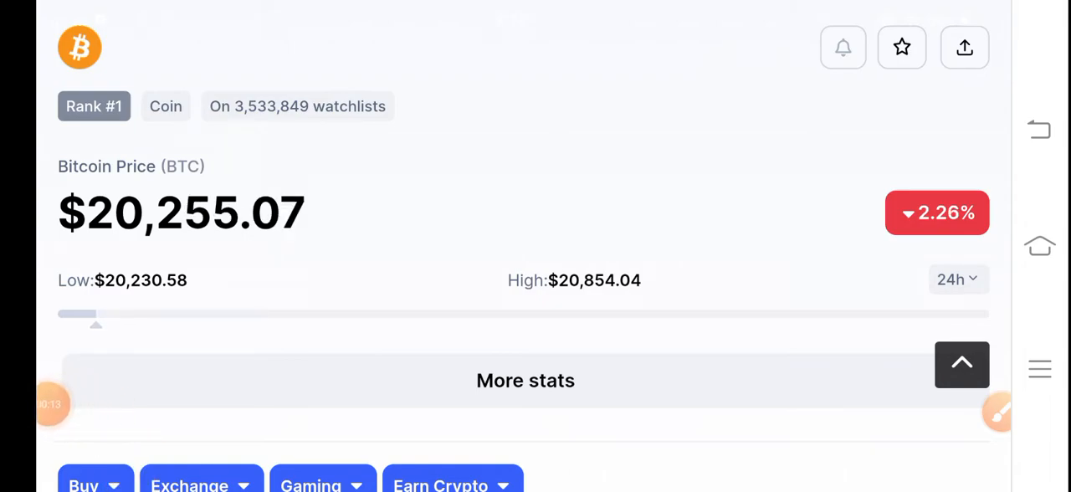
# Step: Draw red rectangles around the Low and High price values on Bitcoin's page
pyautogui.scroll(-3)
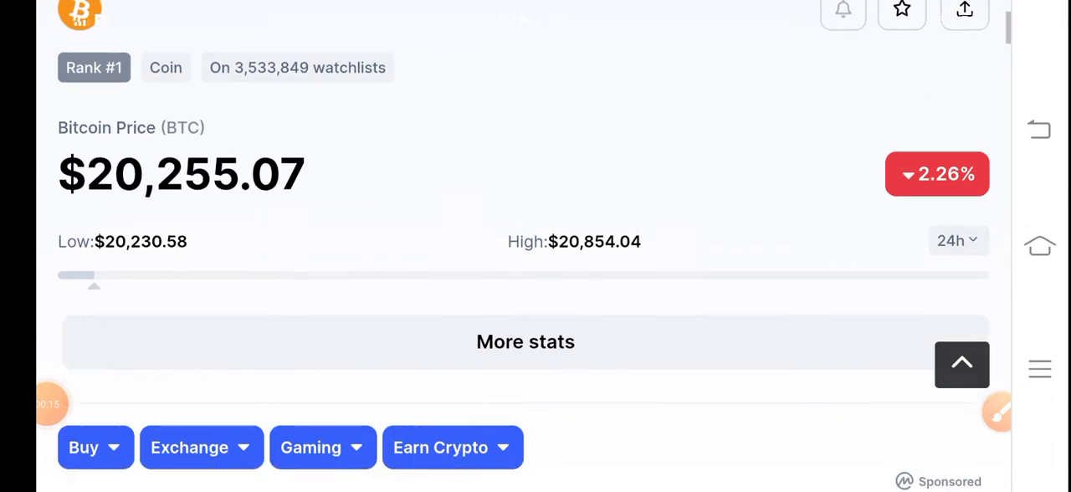
pyautogui.scroll(-3)
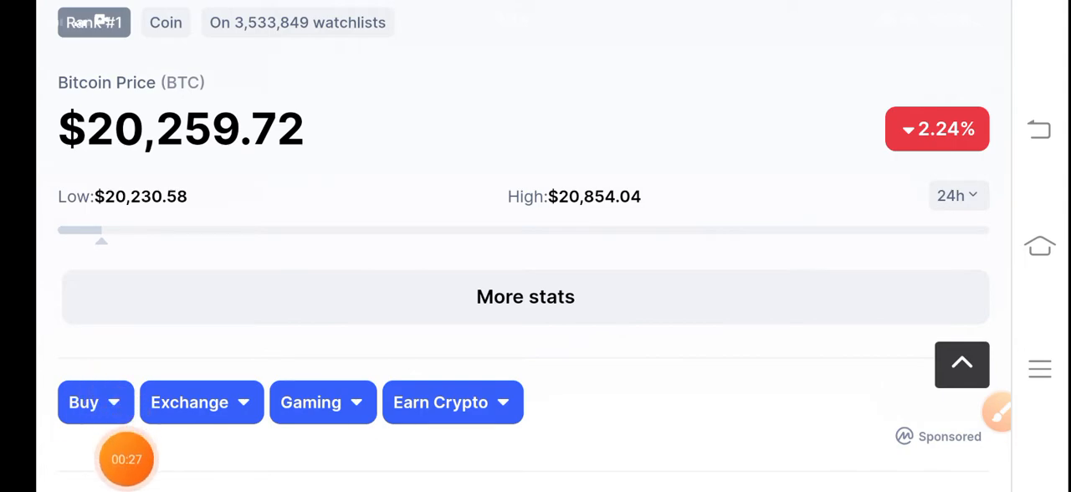
pyautogui.scroll(-3)
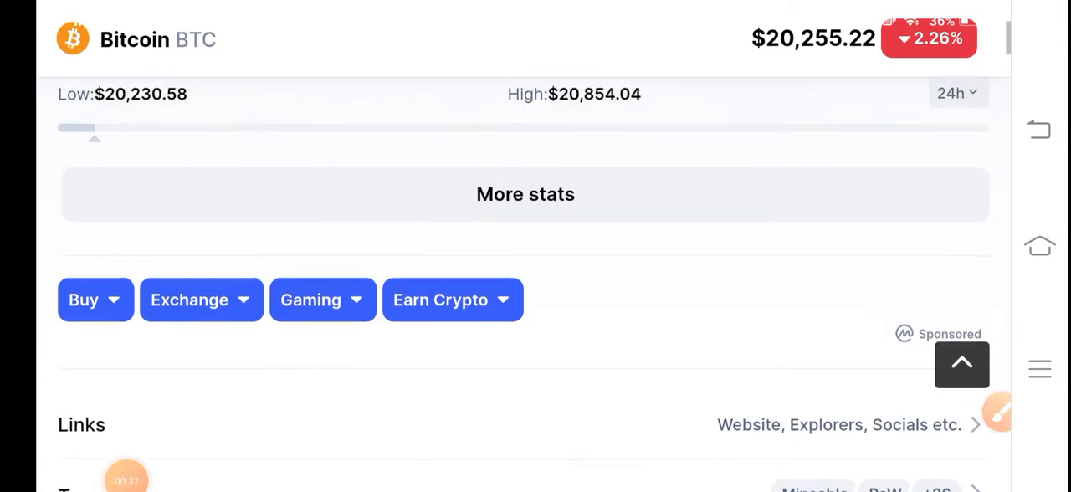
pyautogui.scroll(3)
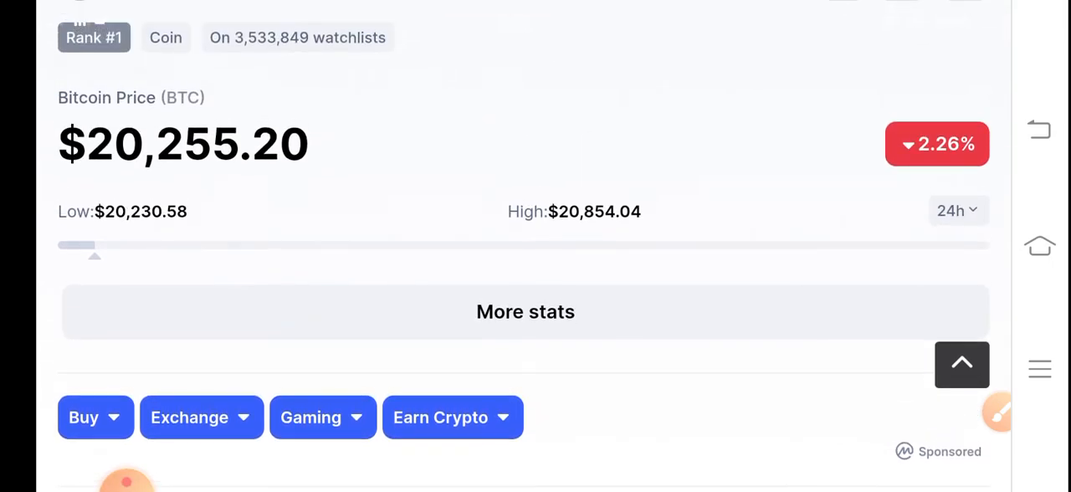
pyautogui.click(995, 410)
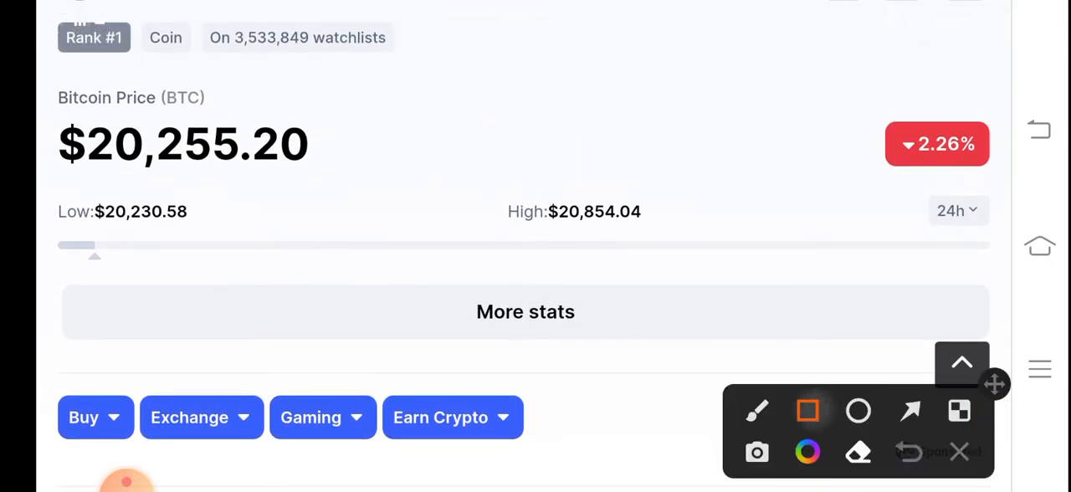
pyautogui.moveTo(50, 172); pyautogui.dragTo(226, 247)
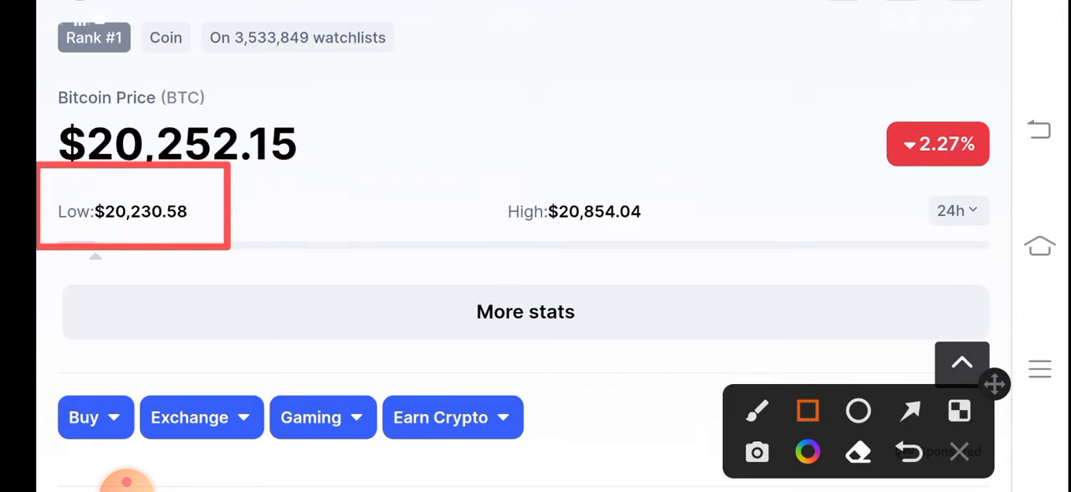
pyautogui.moveTo(467, 124); pyautogui.dragTo(731, 249)
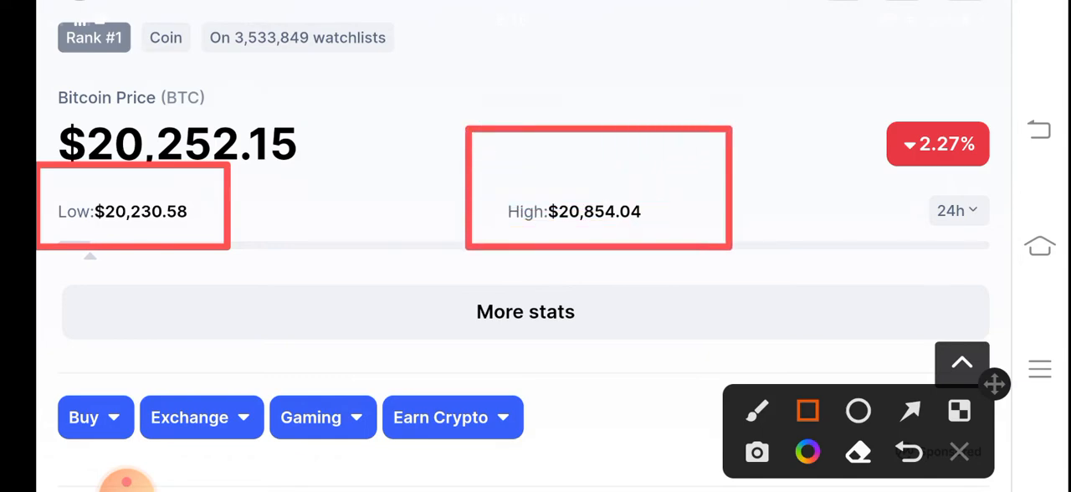
pyautogui.click(908, 411)
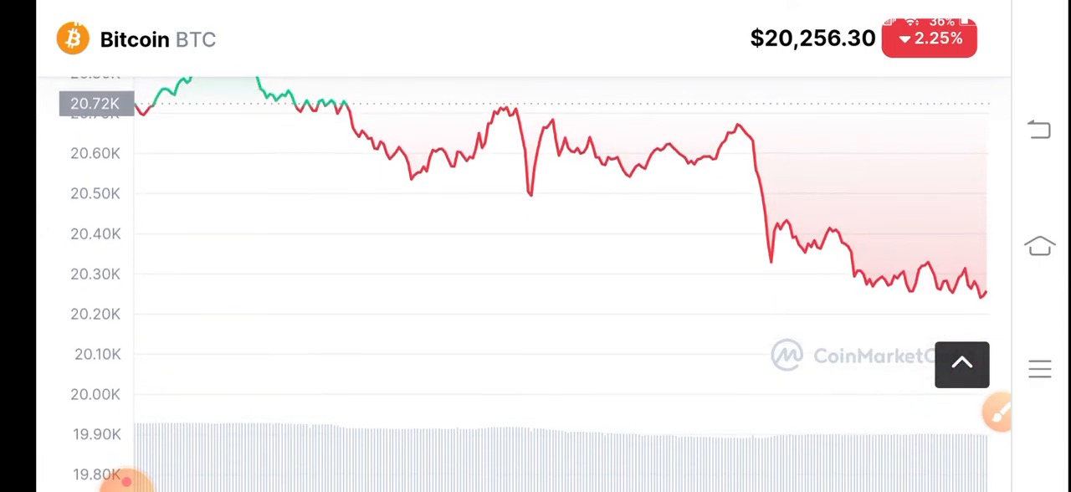
# Step: Draw a red descending pen line over the Bitcoin 24h chart, ending near $20,252
pyautogui.click(997, 410)
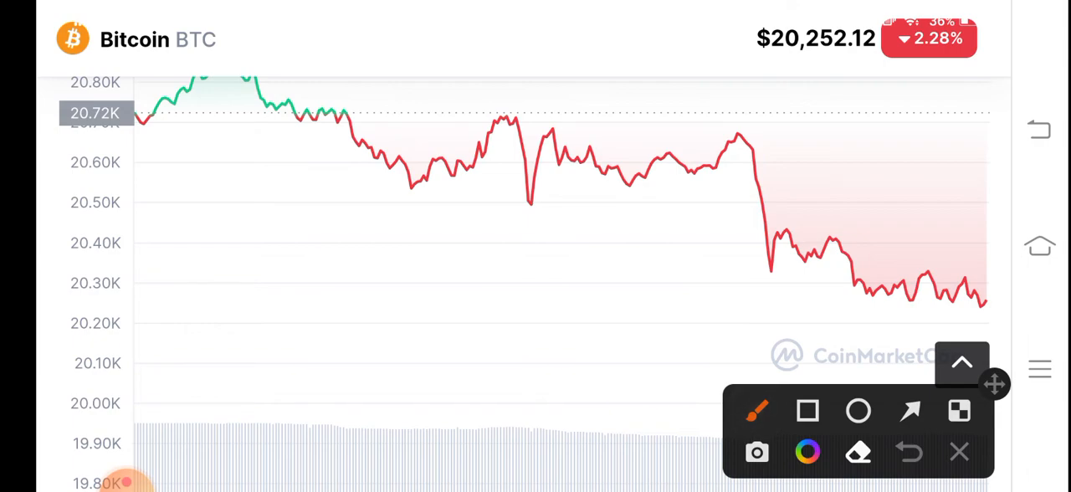
pyautogui.moveTo(441, 100); pyautogui.dragTo(962, 284)
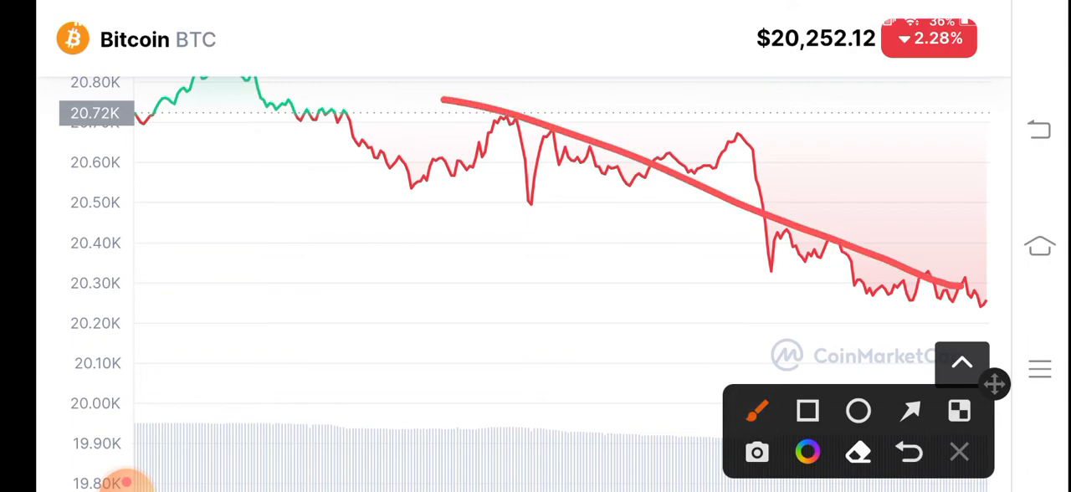